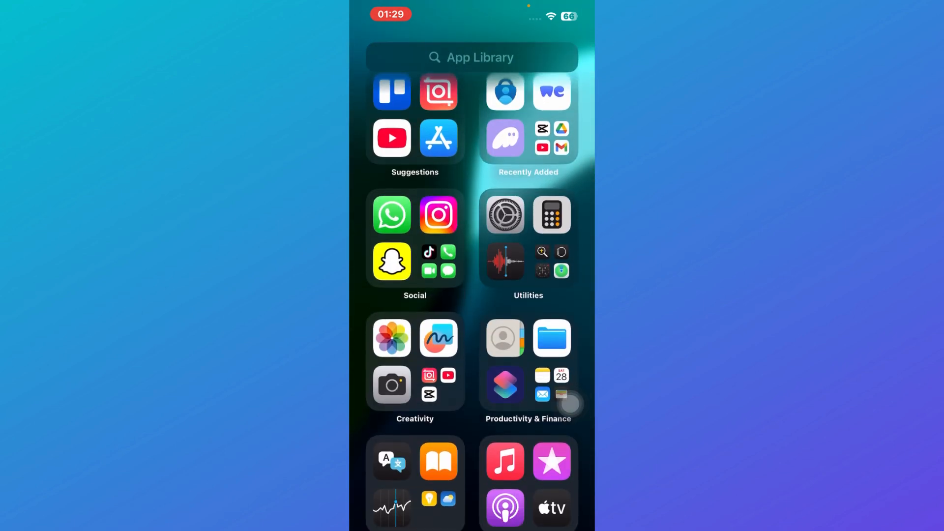
Search the App Library for "short" to locate the Shortcuts app.
scroll("down", 3)
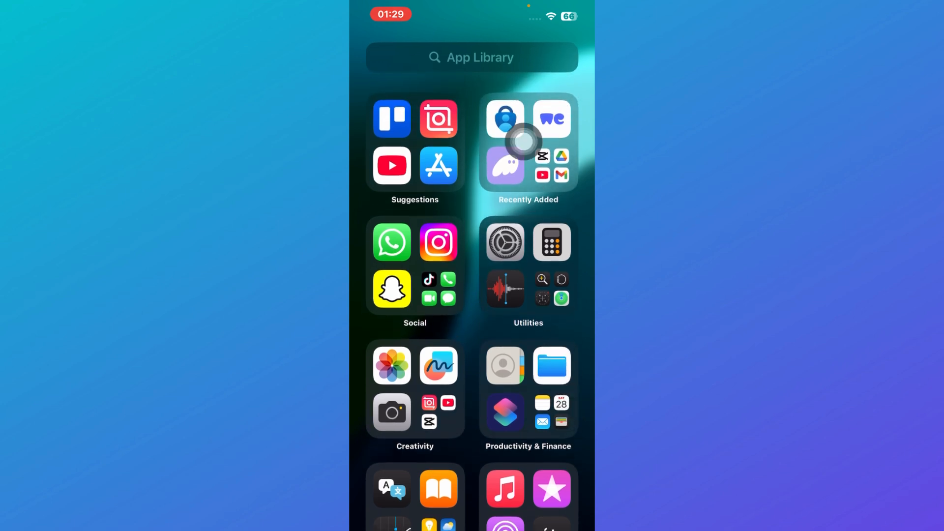
type("s")
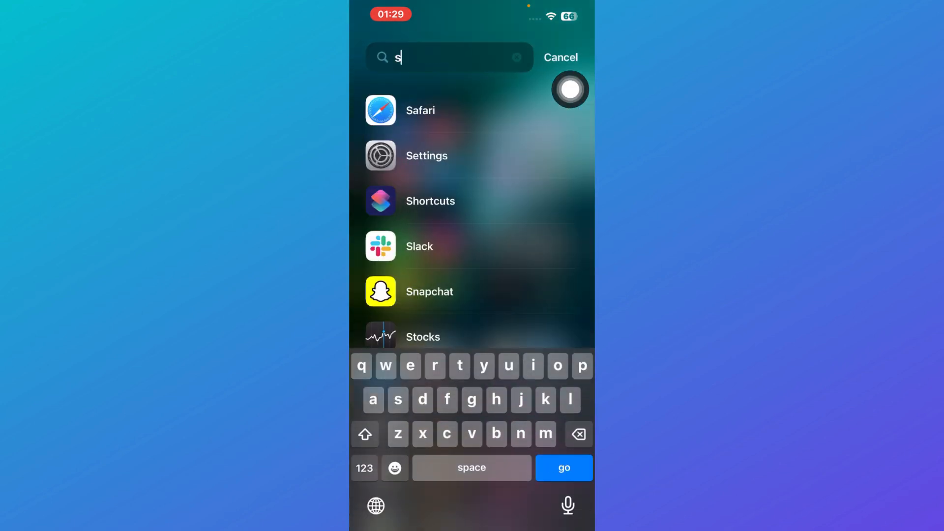
type("hort")
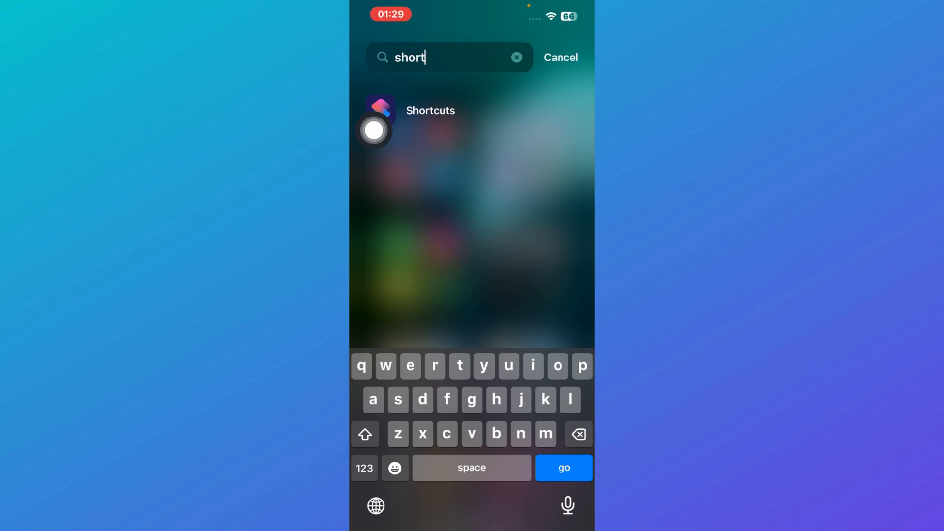
Launch Shortcuts and scroll through All Shortcuts, past Books, Camera and Check In, back to the top.
left_click(431, 114)
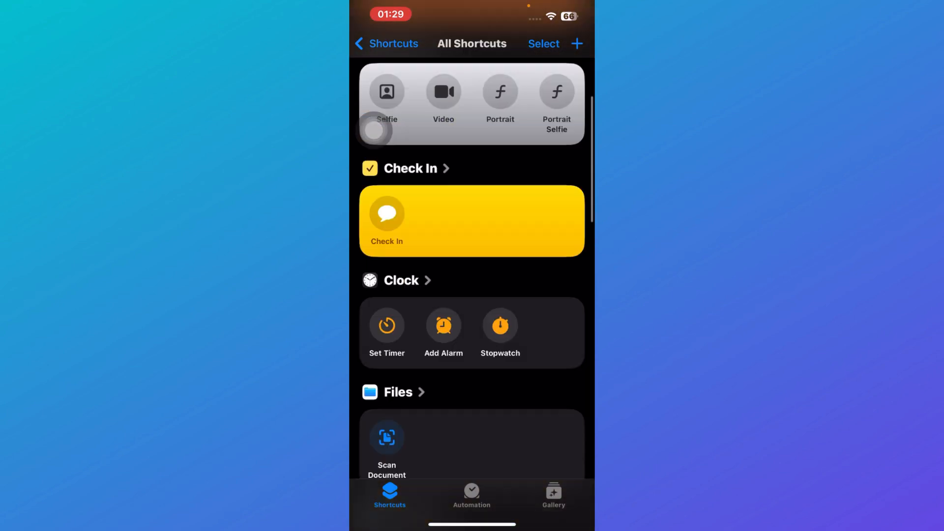
scroll("down", 3)
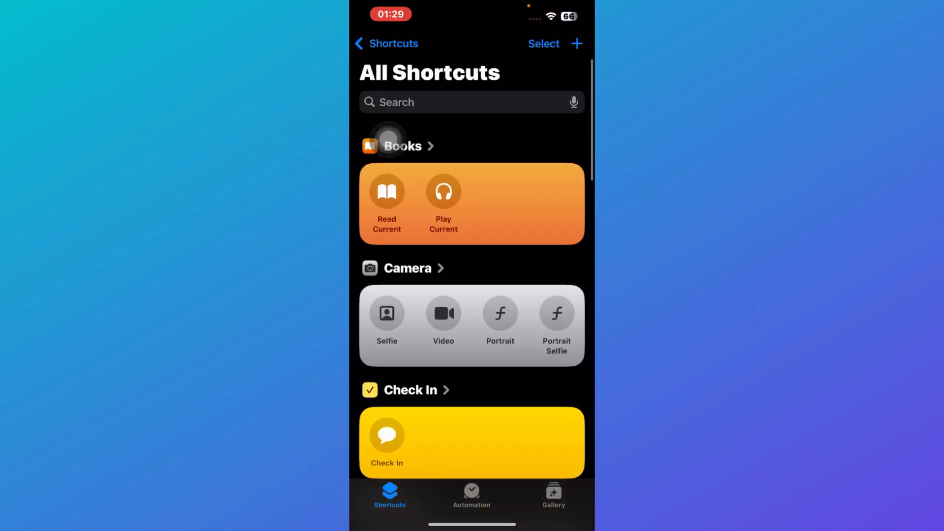
scroll("down", 3)
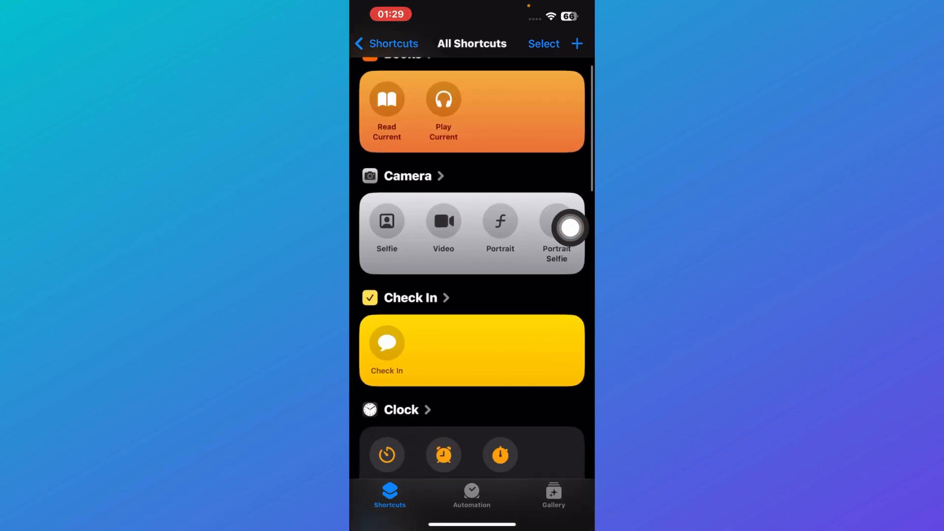
scroll("down", 3)
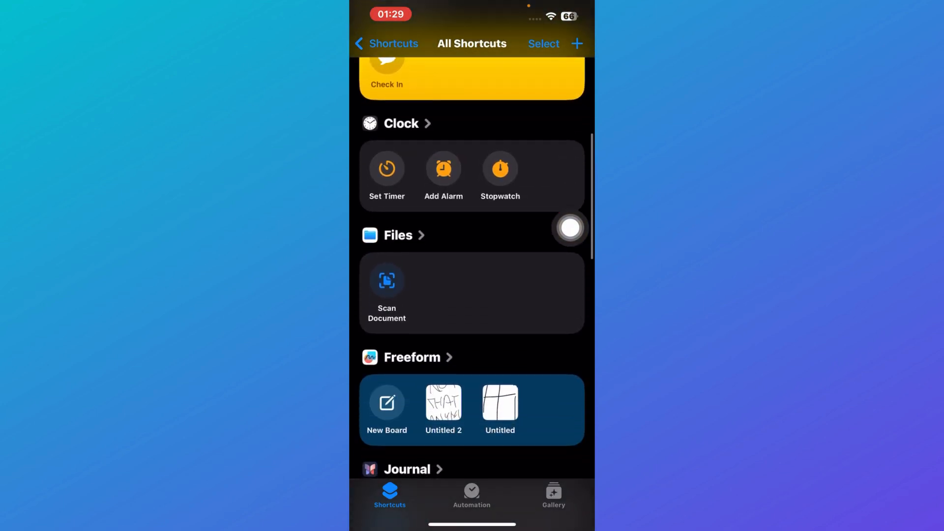
scroll("up", 3)
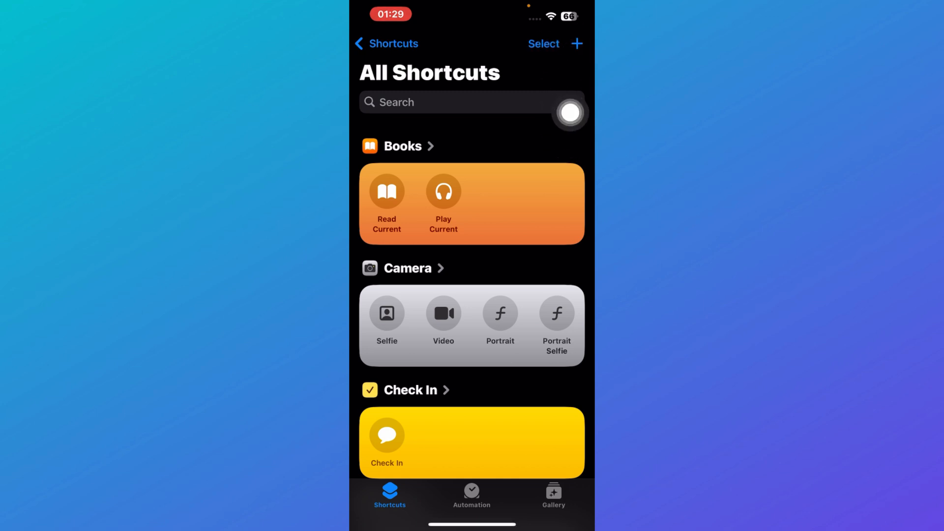
Start a new shortcut and add the Get Battery Level action found by searching "battery".
left_click(576, 44)
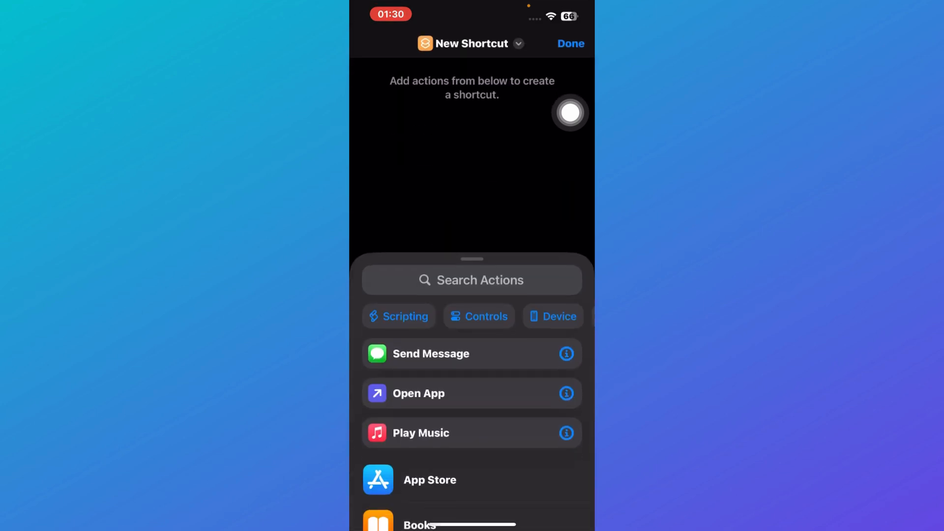
type("b")
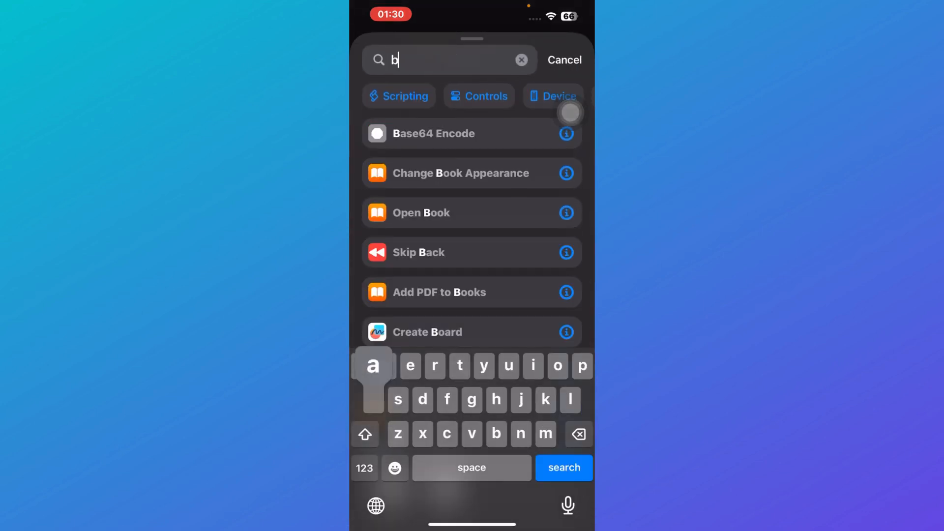
type("attery")
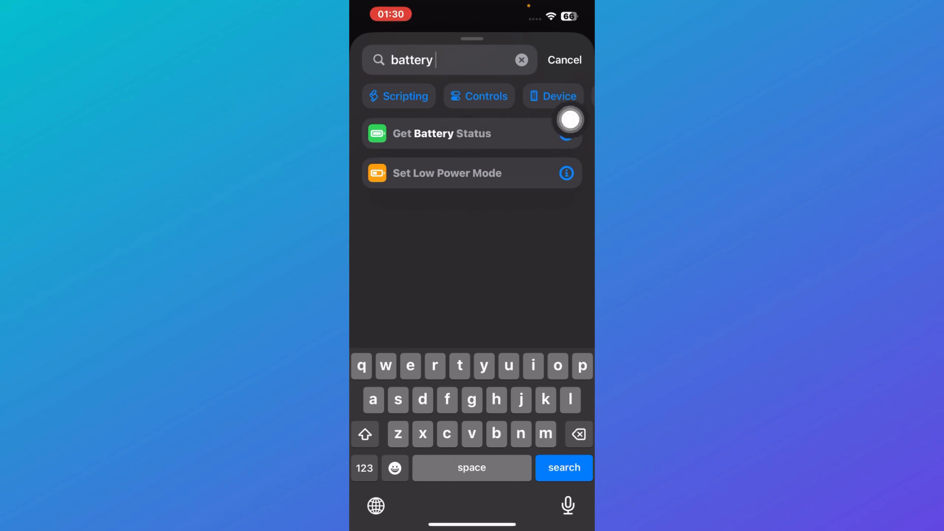
left_click(442, 133)
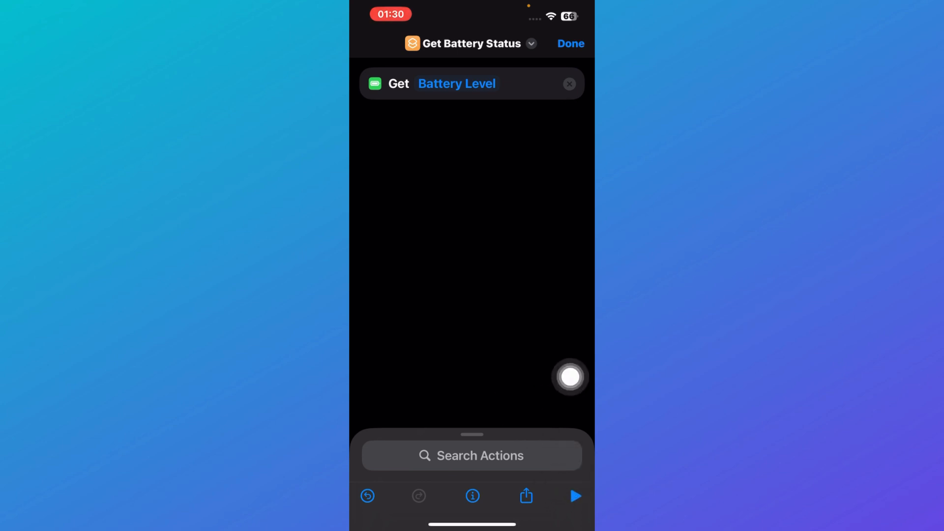
Run the battery shortcut, confirming it returns 66, and save it to All Shortcuts.
left_click(575, 495)
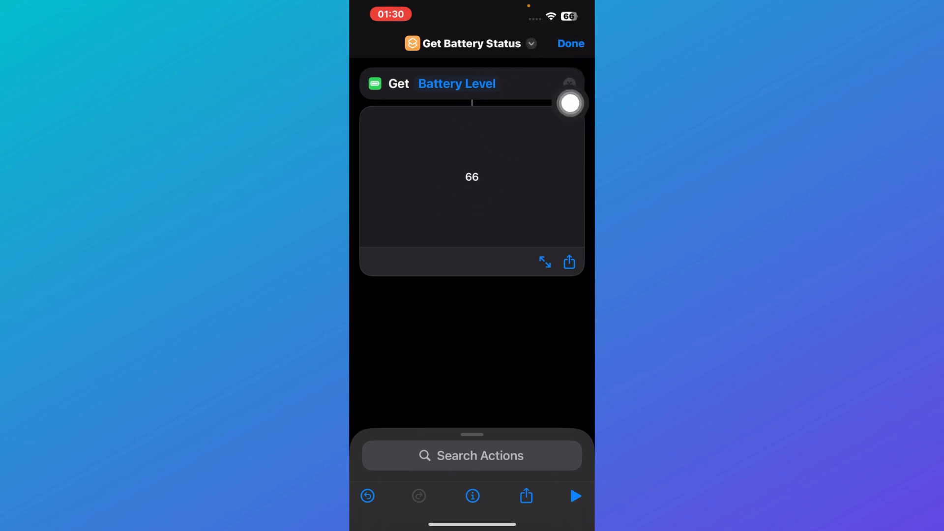
left_click(569, 43)
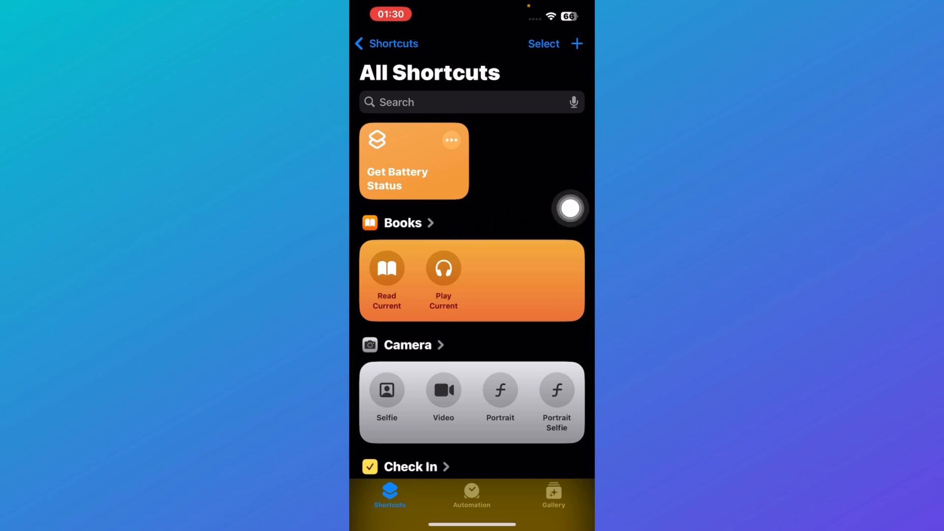
scroll("down", 3)
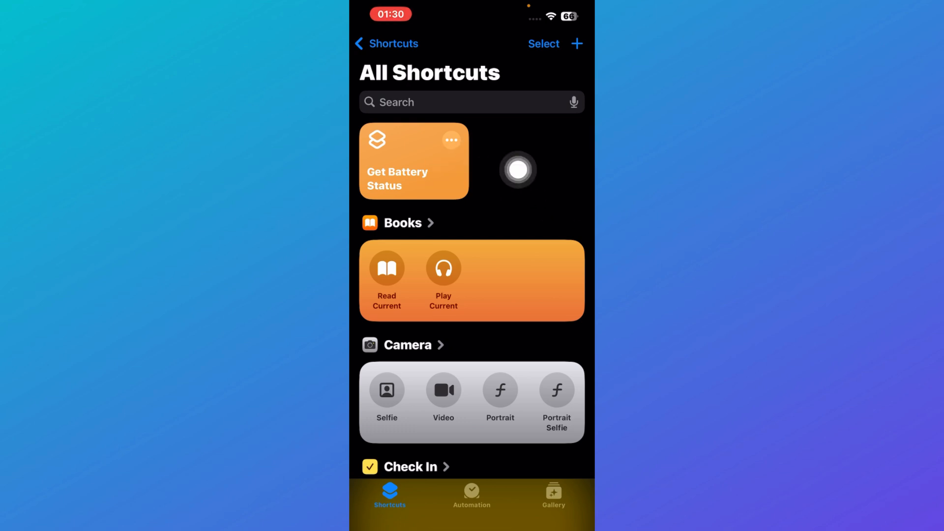
left_click(413, 161)
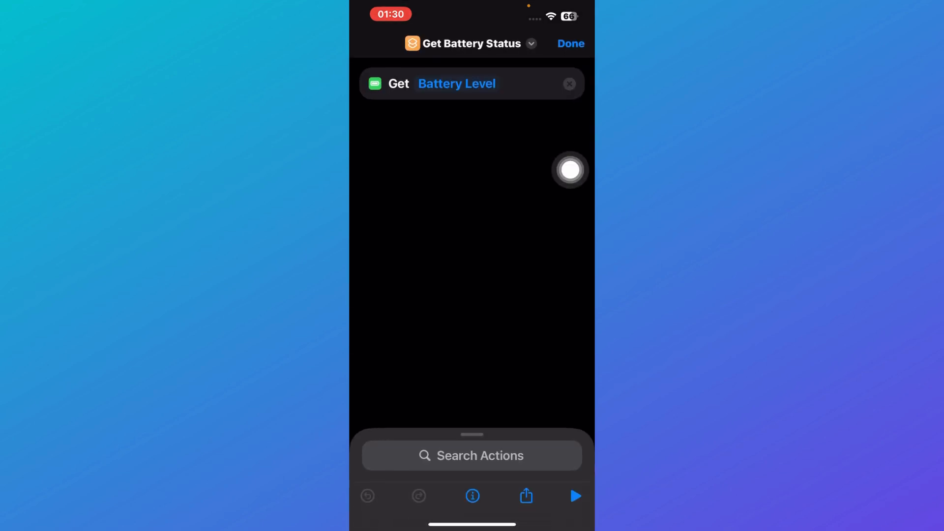
left_click(569, 43)
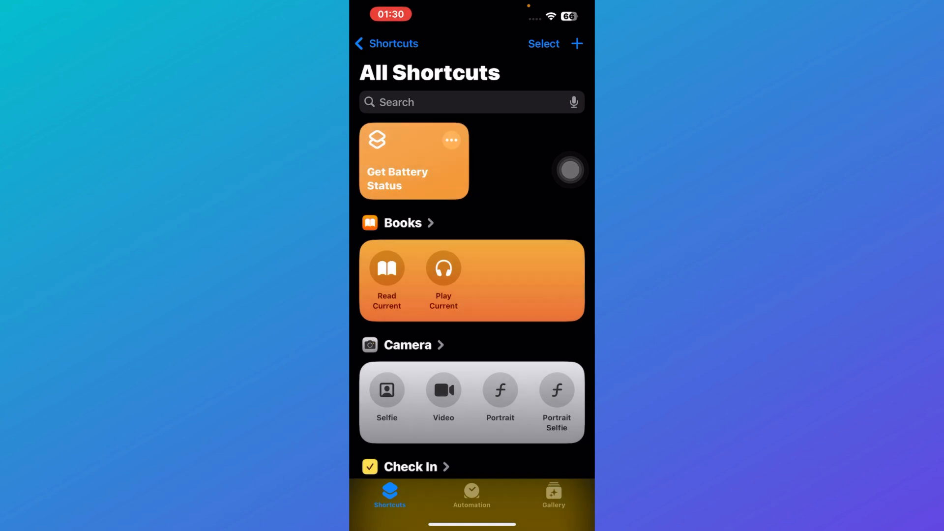
scroll("down", 3)
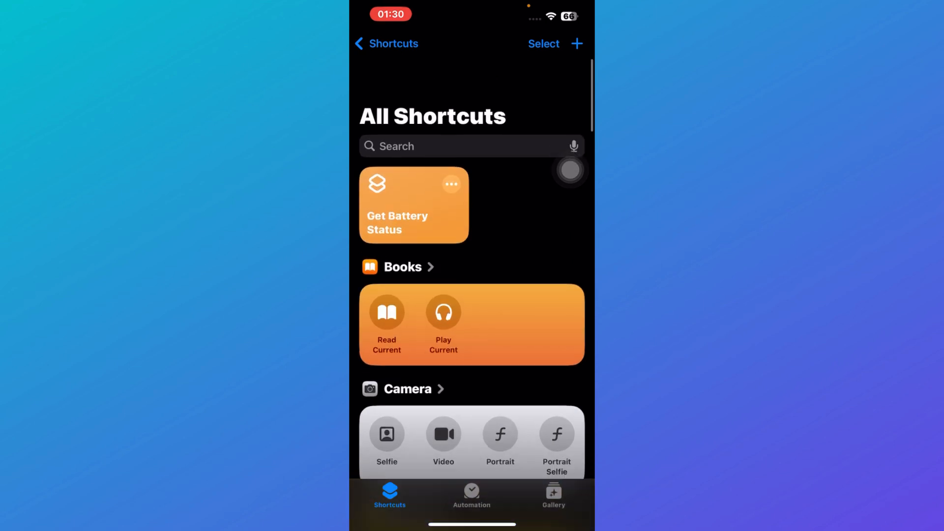
scroll("up", 3)
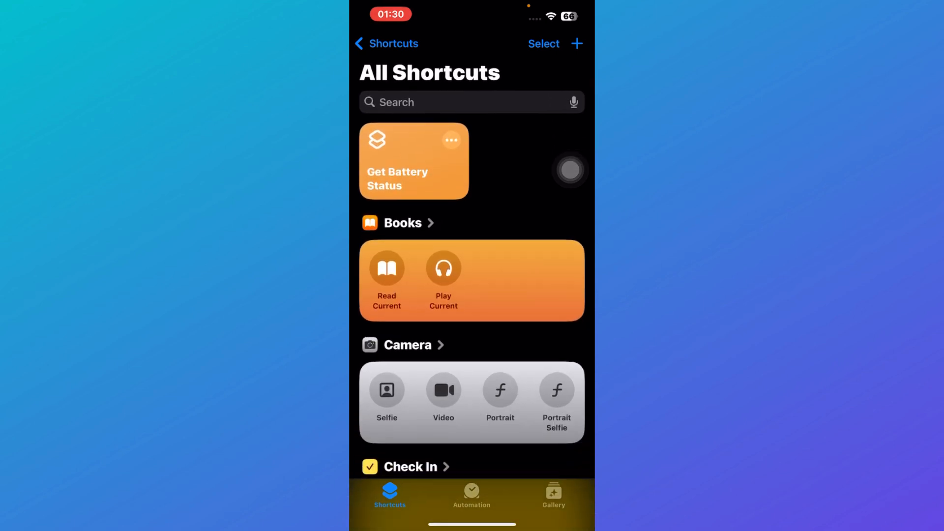